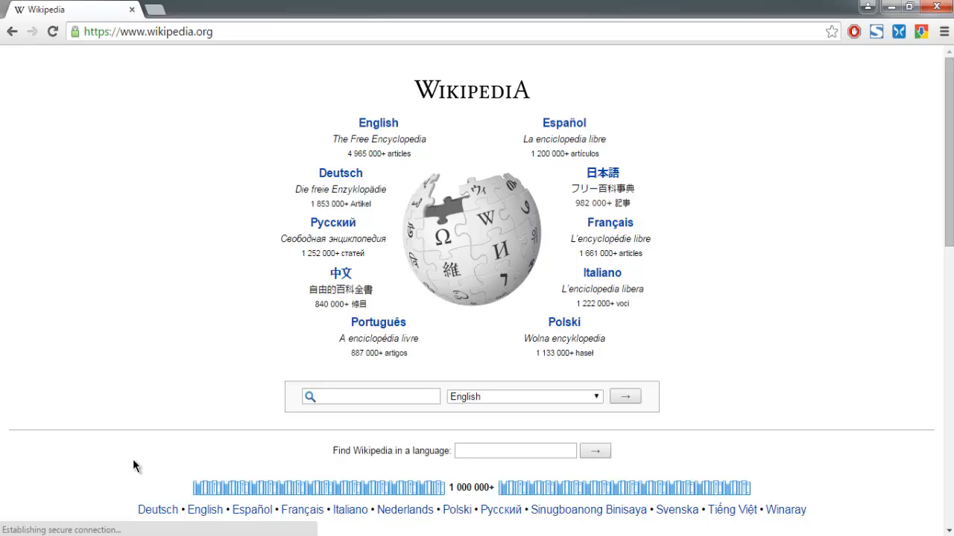
mouse_move(202, 31)
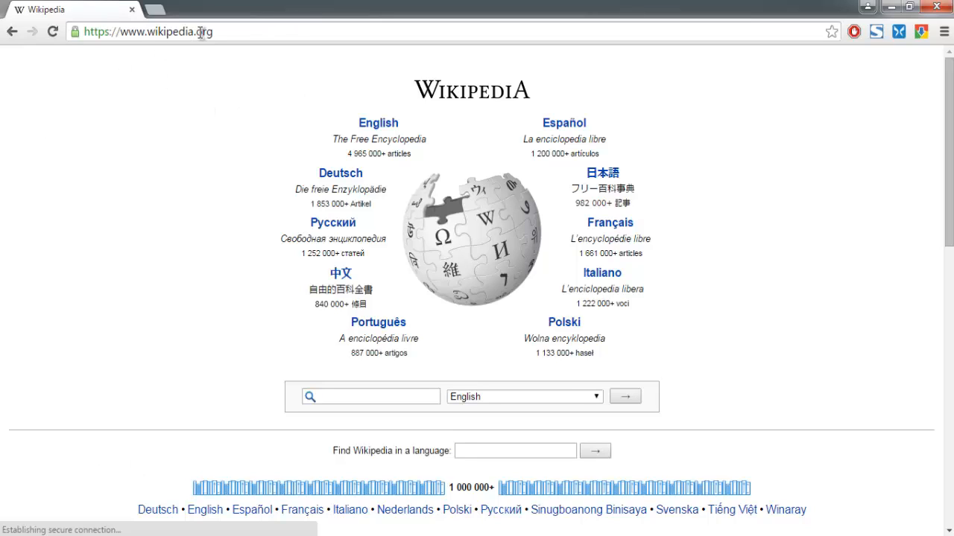
- Scroll the Wikipedia portal down to the sister projects and point at Wiktionary
scroll("down", 3)
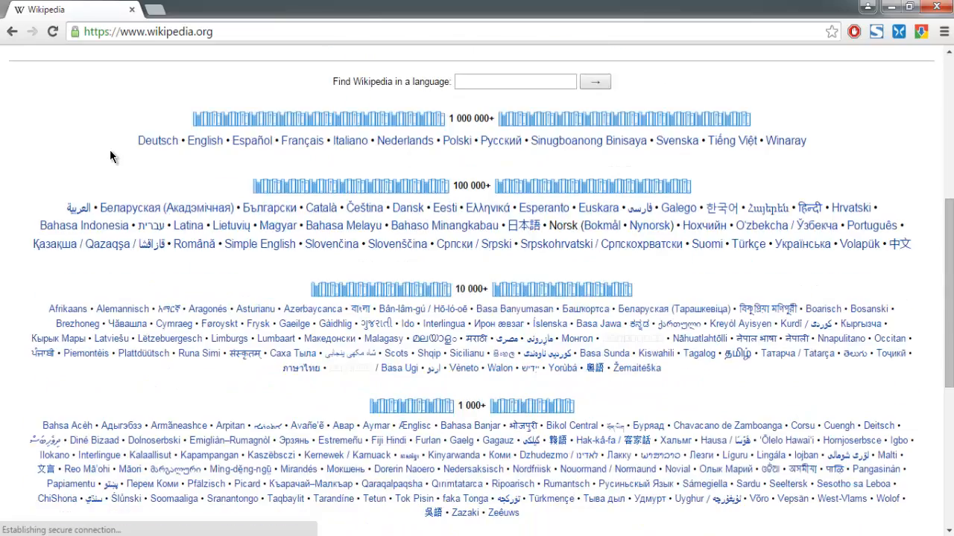
scroll("down", 3)
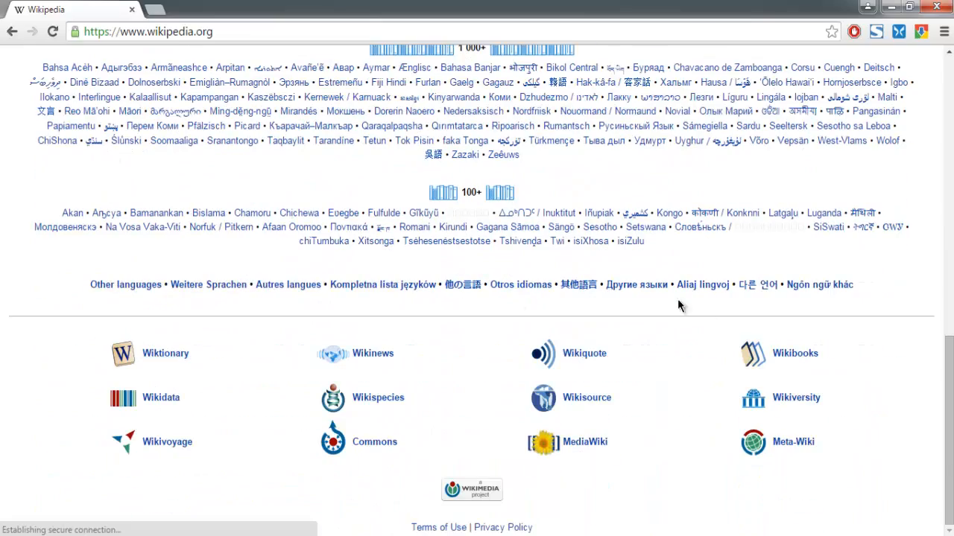
mouse_move(378, 398)
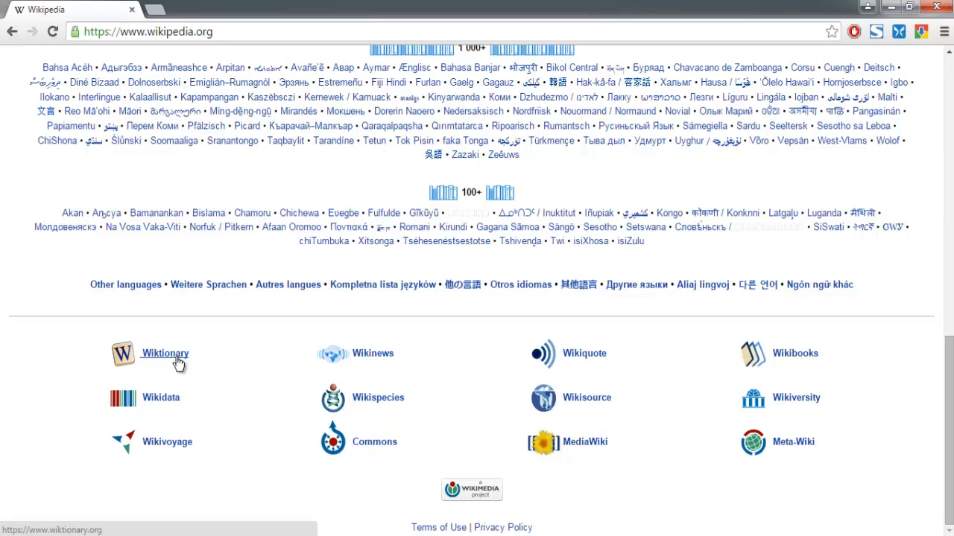
left_click(166, 354)
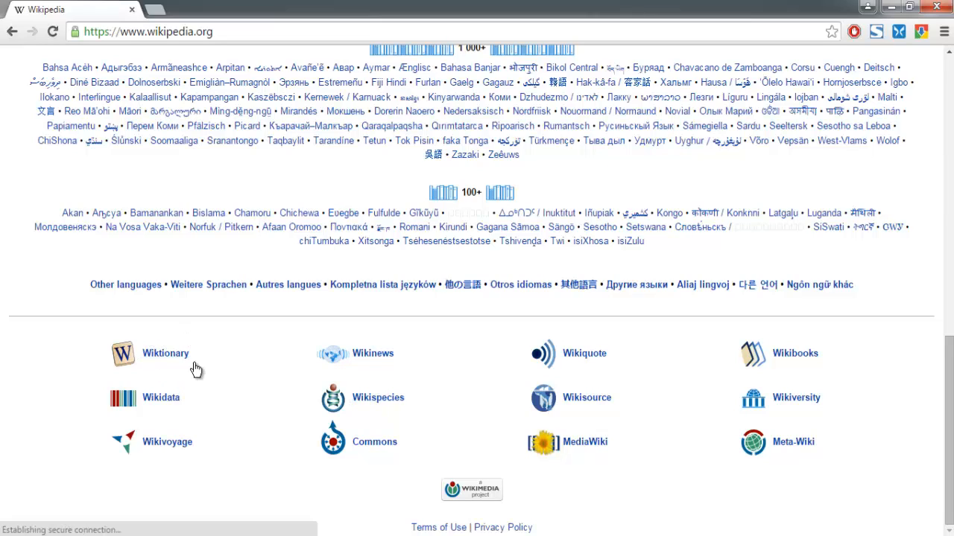
mouse_move(146, 372)
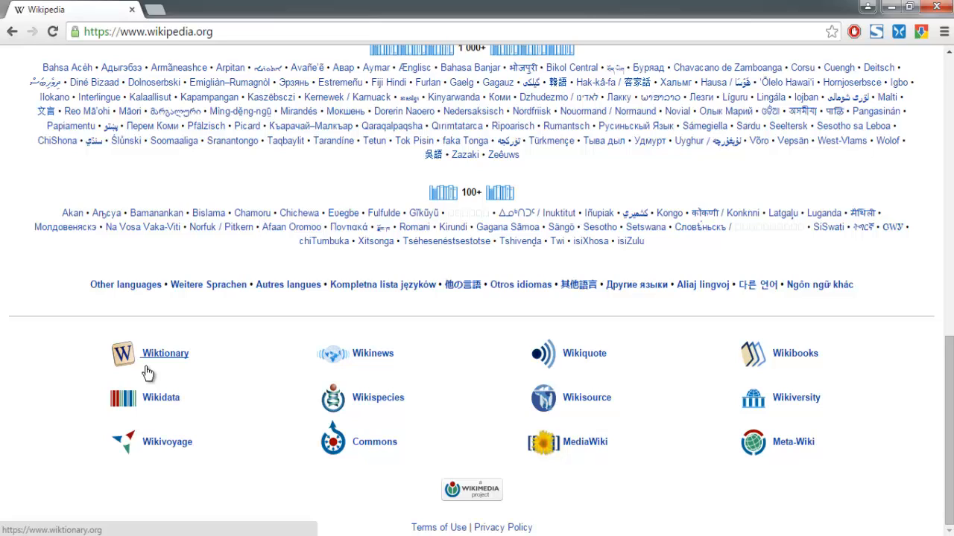
left_click(164, 353)
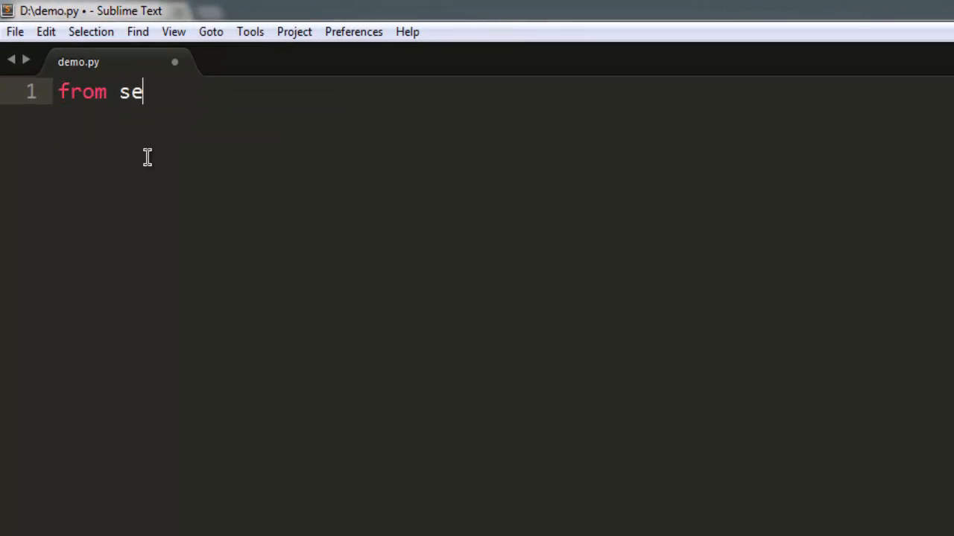
- Write 'from selenium import webdriver' and 'from selenium.webdriver import ActionChains' in demo.py and save
type("lenium imp")
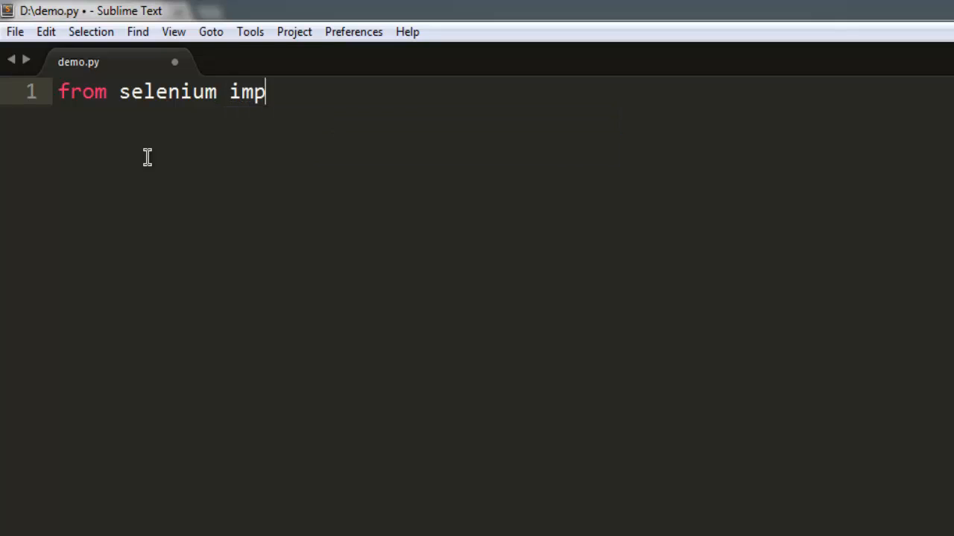
type("ort webdriver")
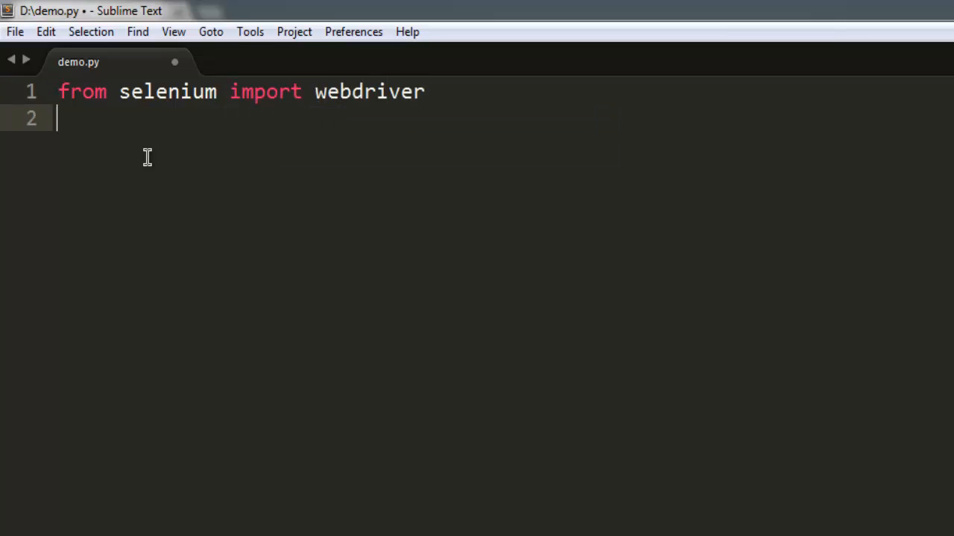
type("from seleniu")
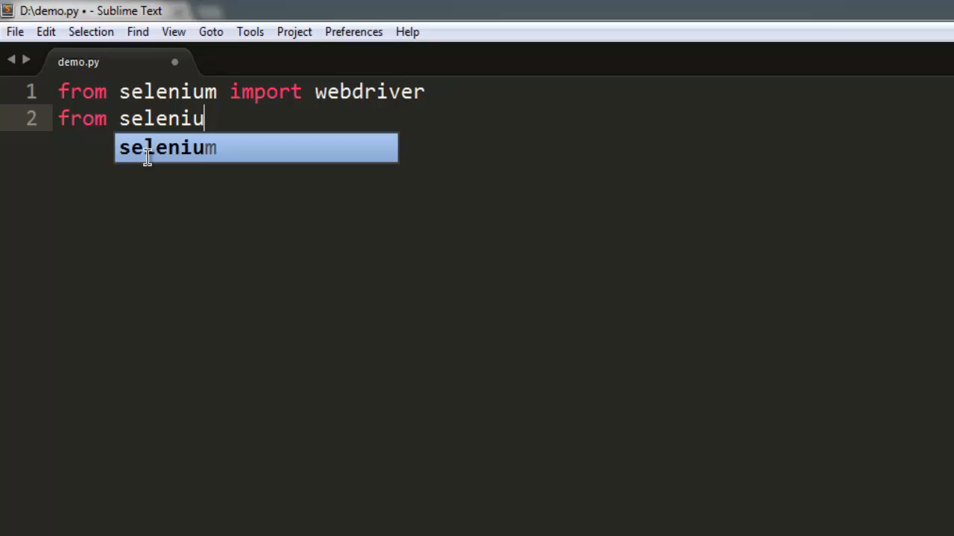
type("m.webdriver import")
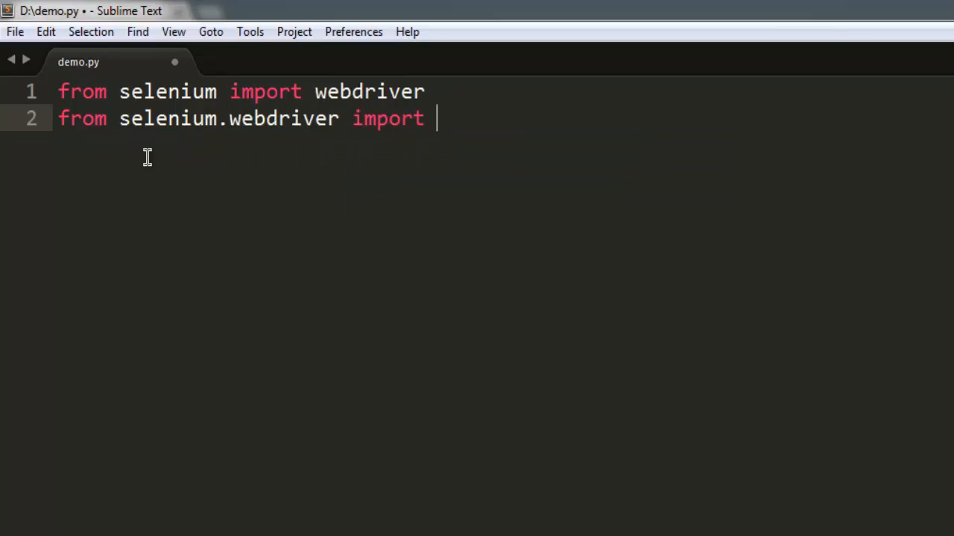
type("ActionC")
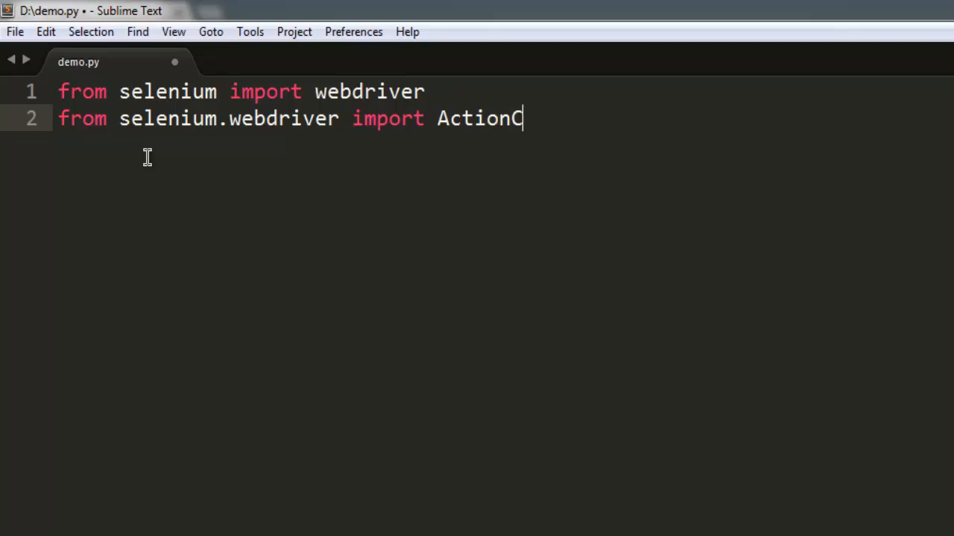
type("hains")
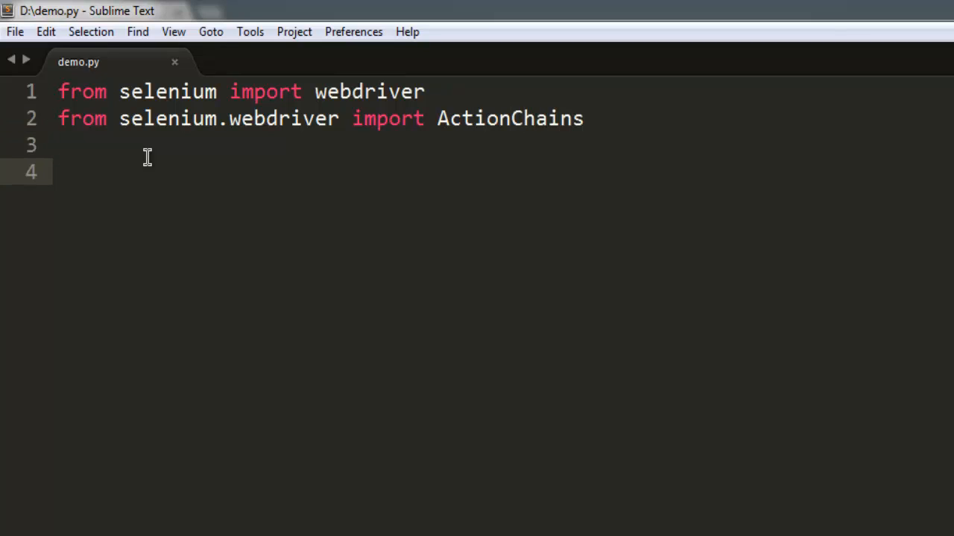
type("driver")
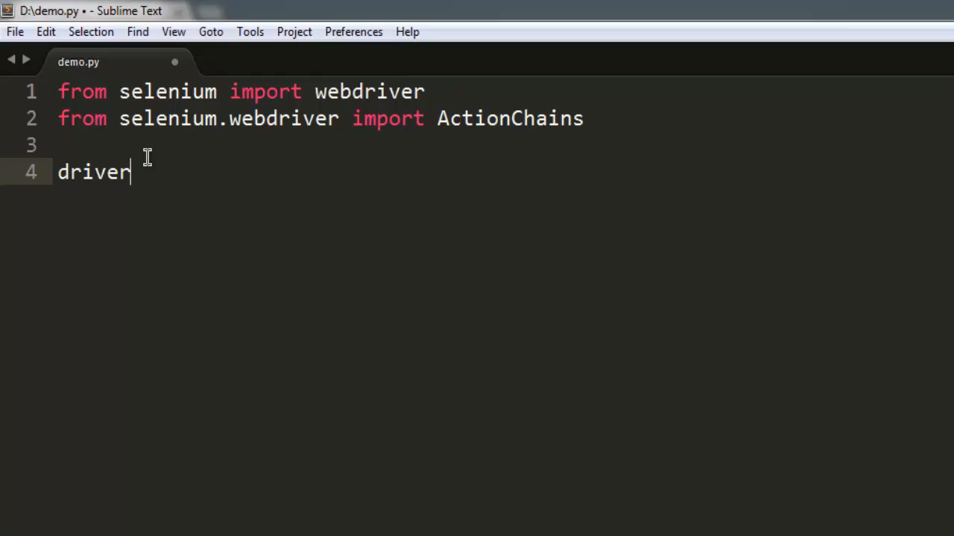
type("= webdriver.")
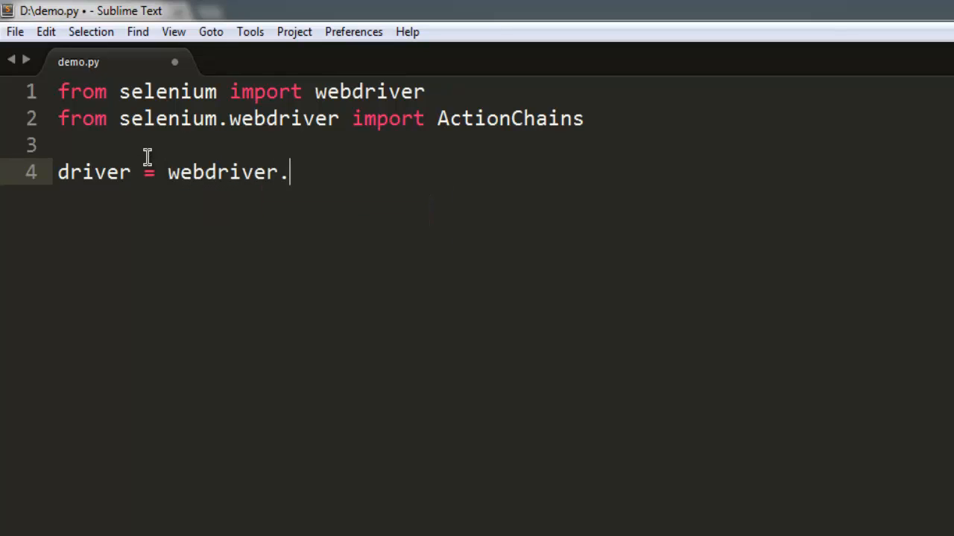
type("Firefox()")
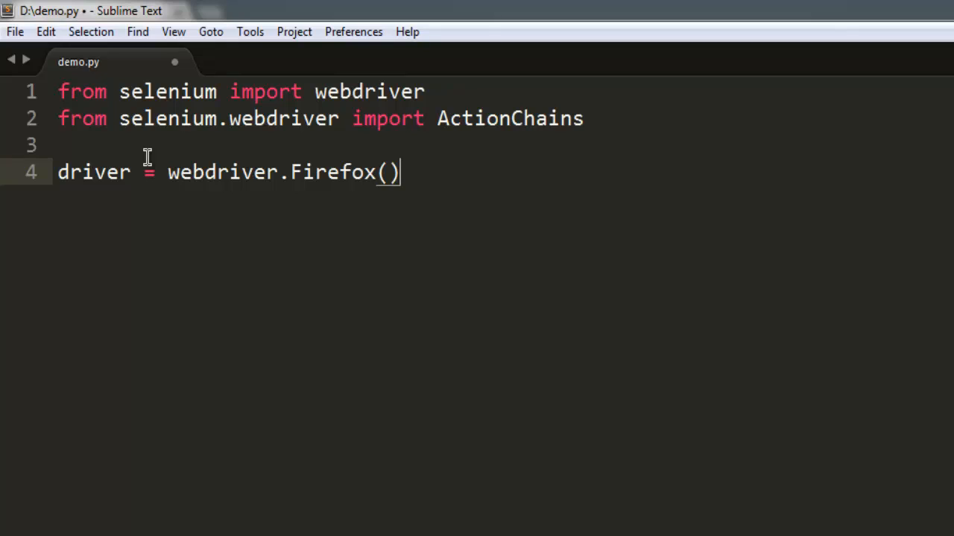
type("driver.g")
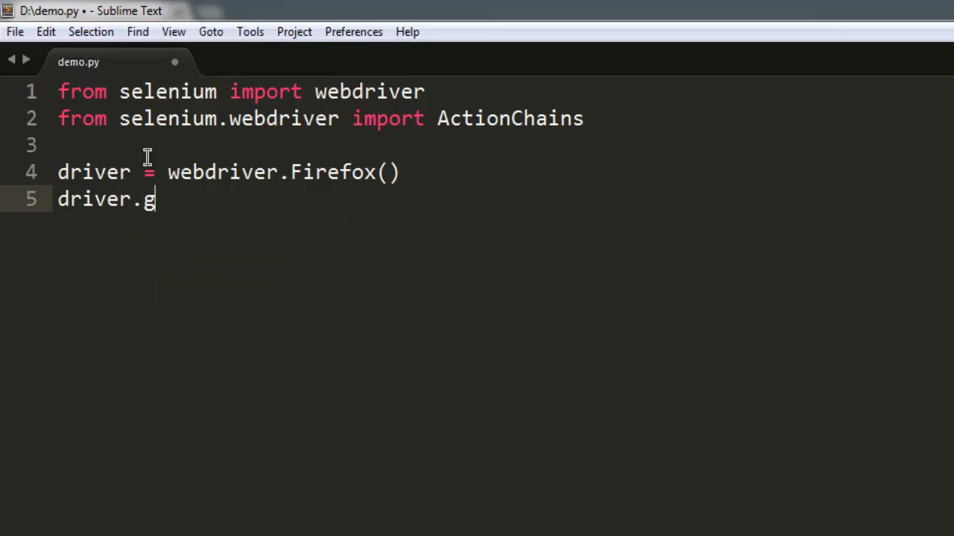
type("et('http')")
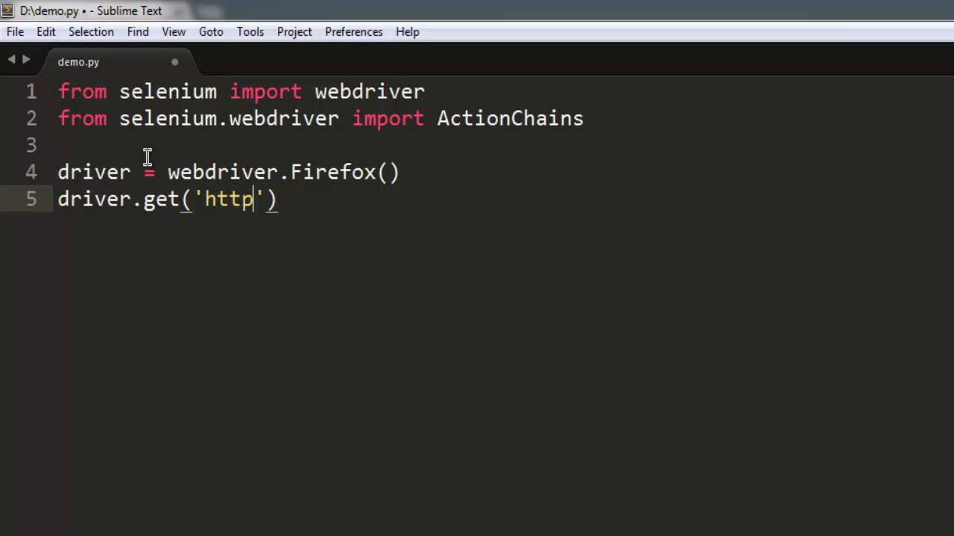
type("://wikipedia.org")
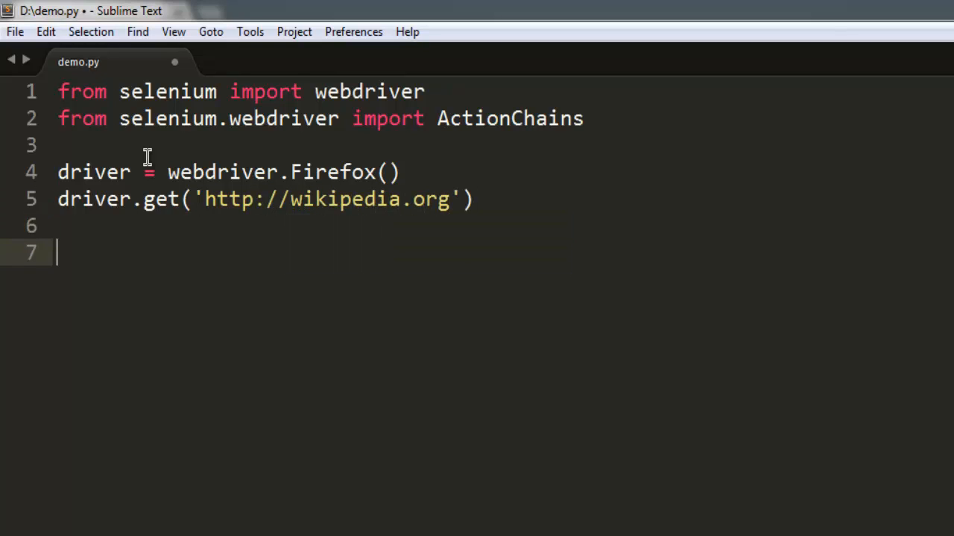
- Begin line 7 with 'element = driver.find_element_by_link_text()'
type("element")
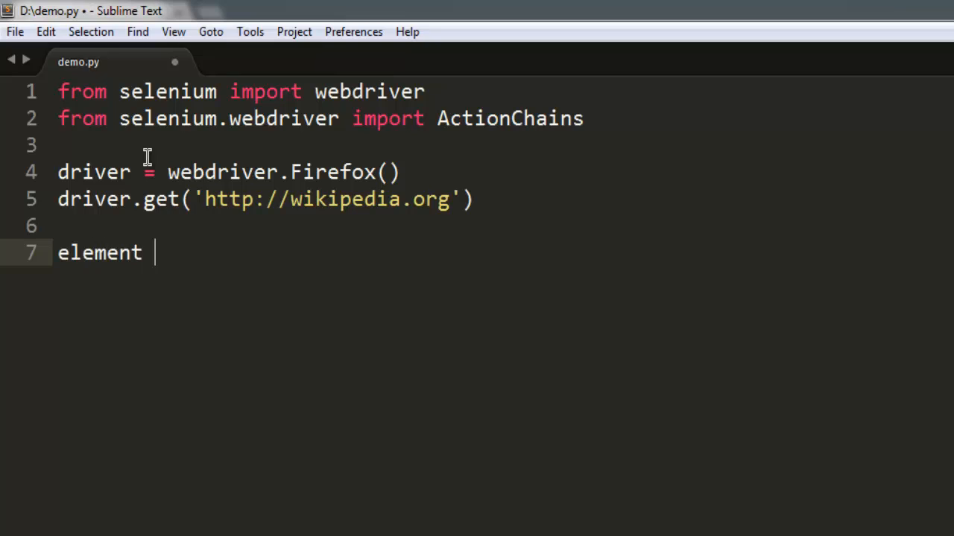
type("= dri")
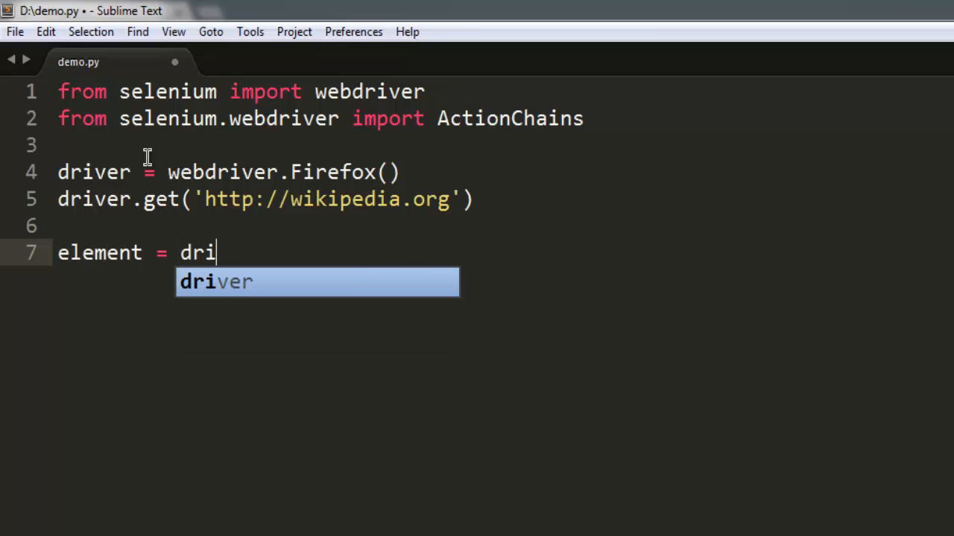
type("ver.find_el")
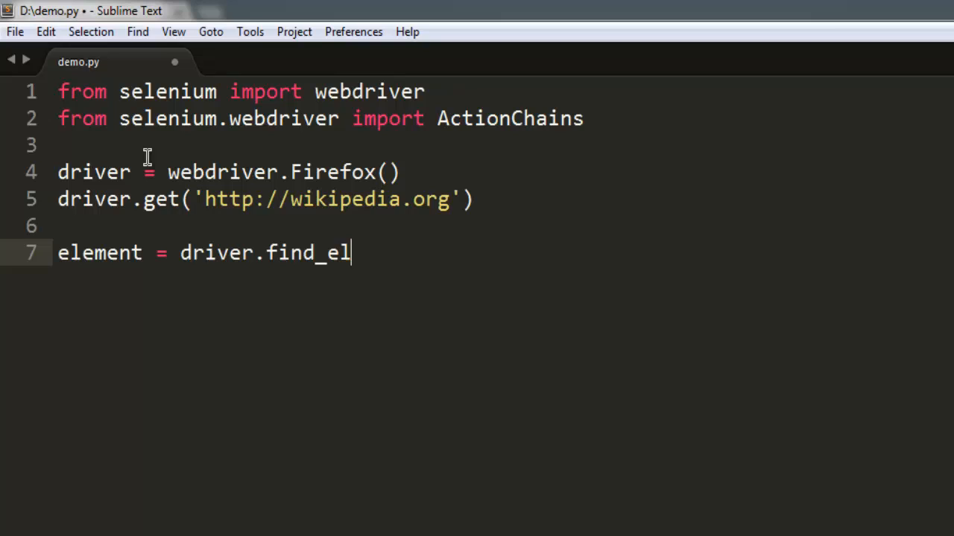
type("ement_")
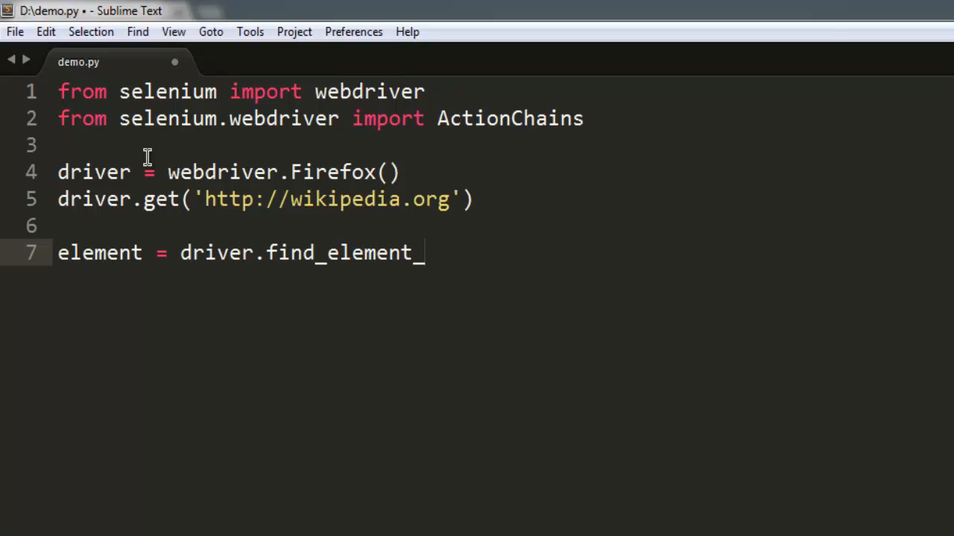
type("by_link")
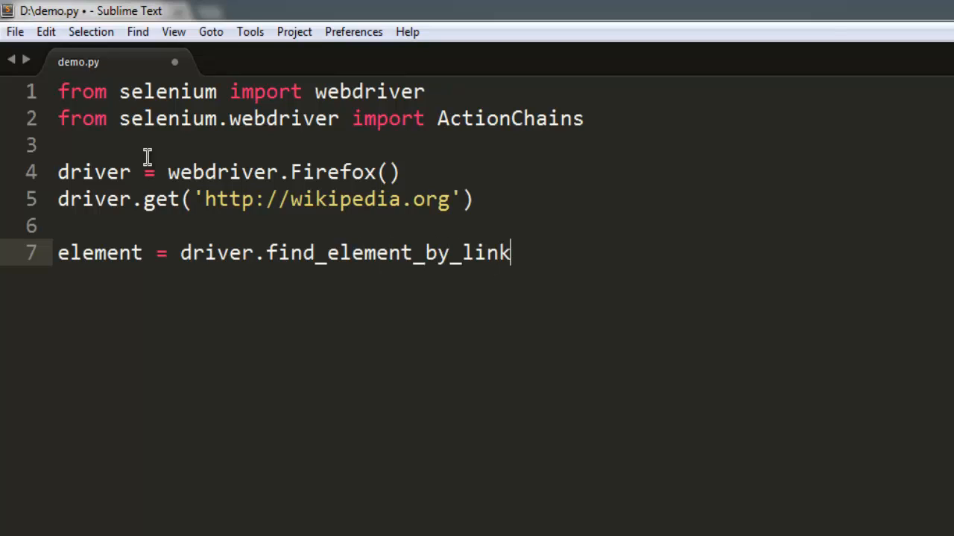
type("_text()")
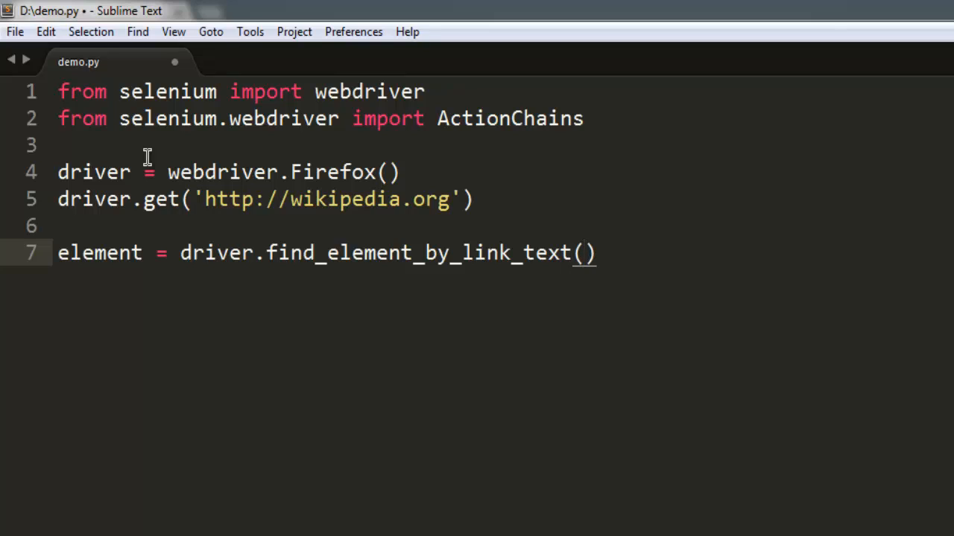
- Pass 'Wiktionary' as the link text, save, and start a new line
type("Wi'")
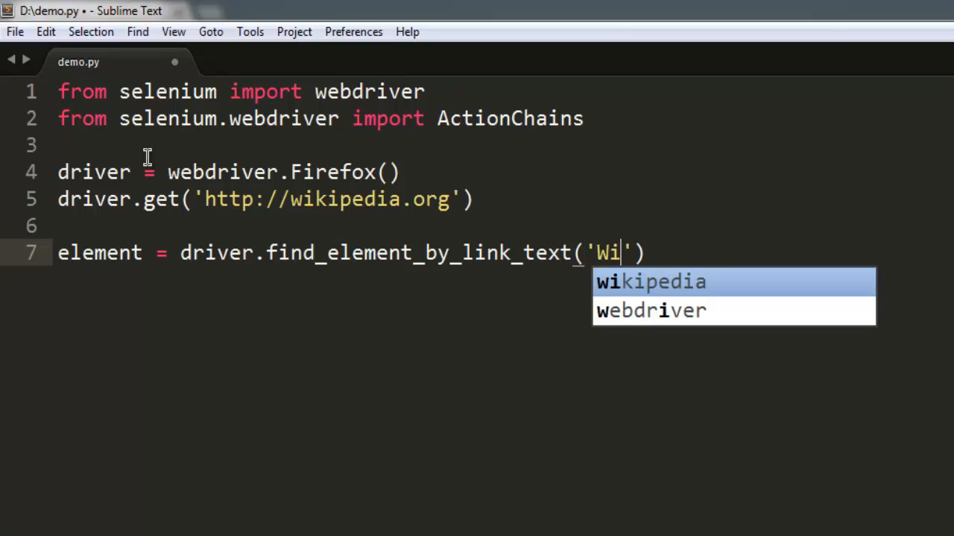
type("kt")
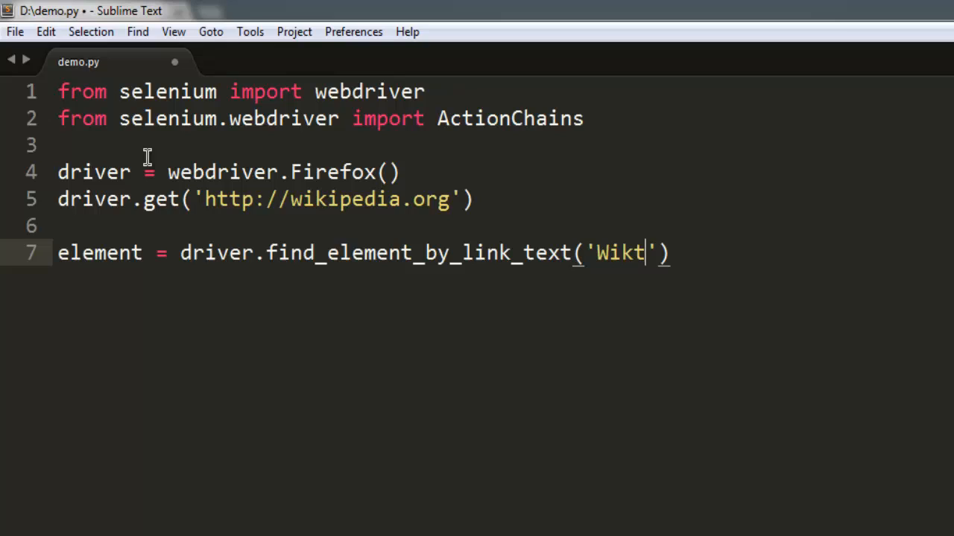
type("ionary")
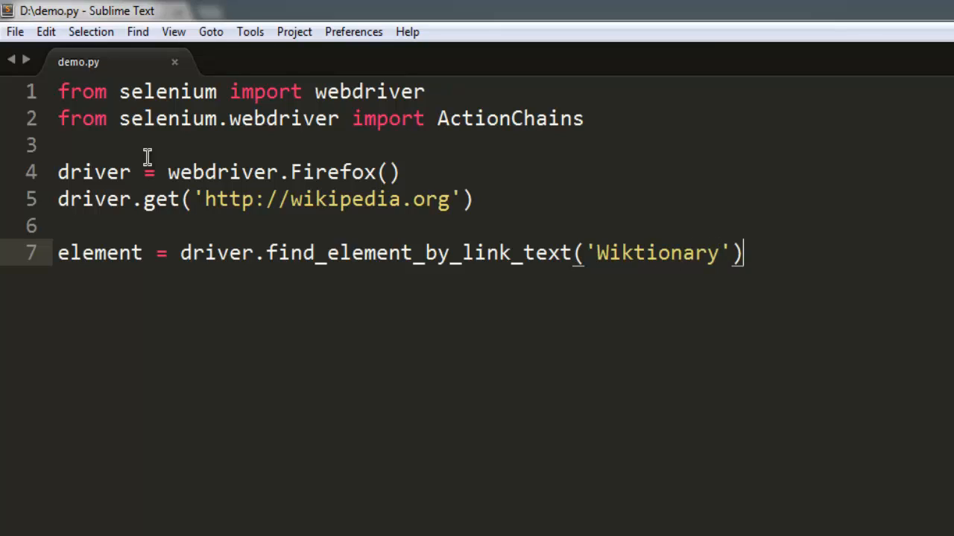
key("Enter")
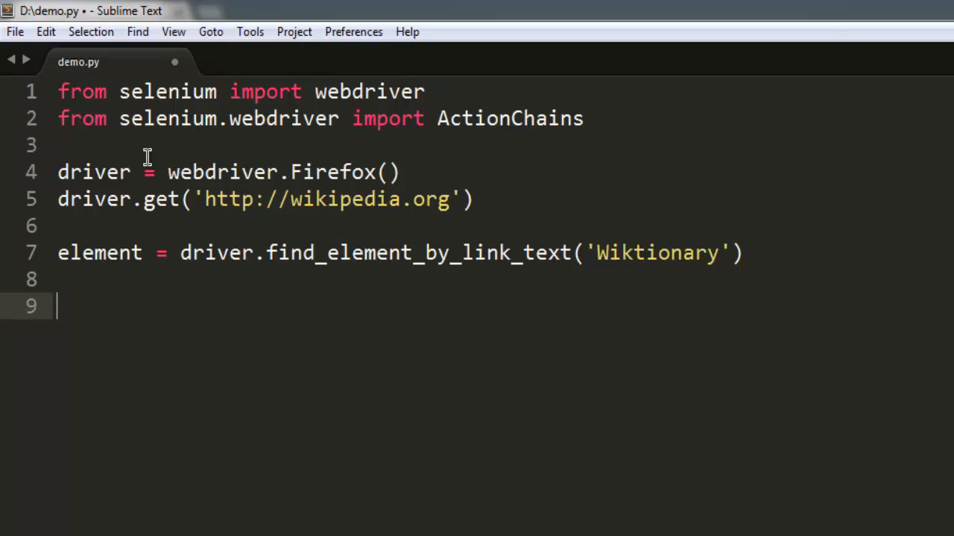
- Add 'actionChains = ActionChains(driver)' with autocomplete, save, and begin the next actionChains line
type("ac")
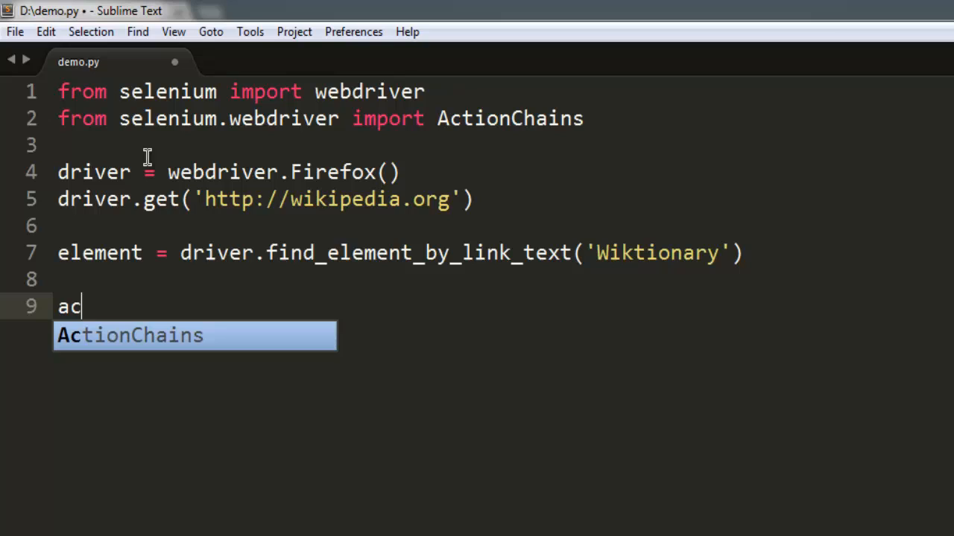
type("tionchains =")
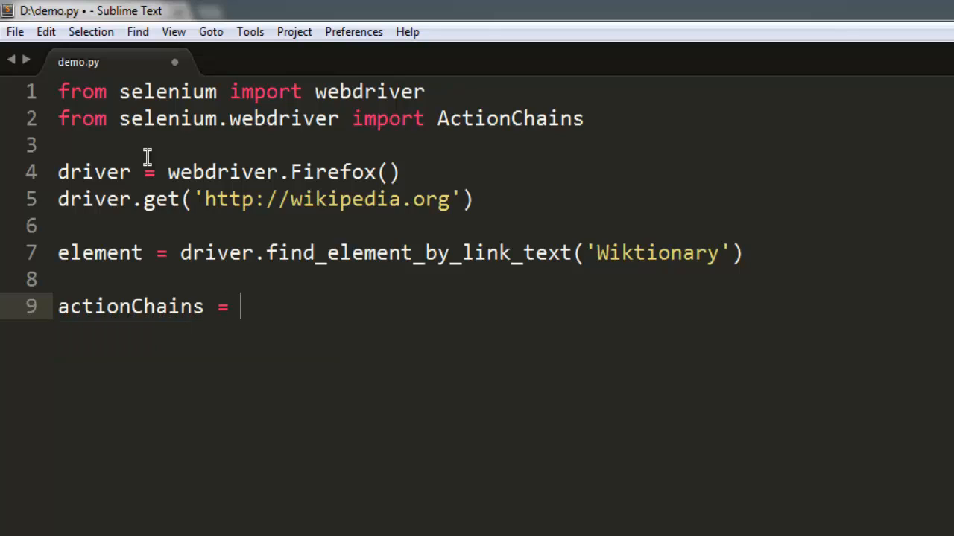
type("Act")
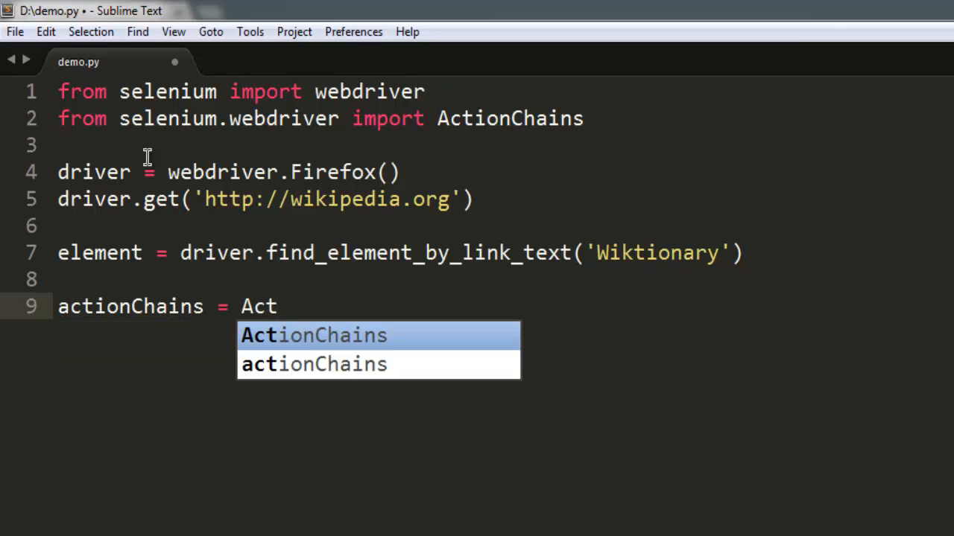
key("tab")
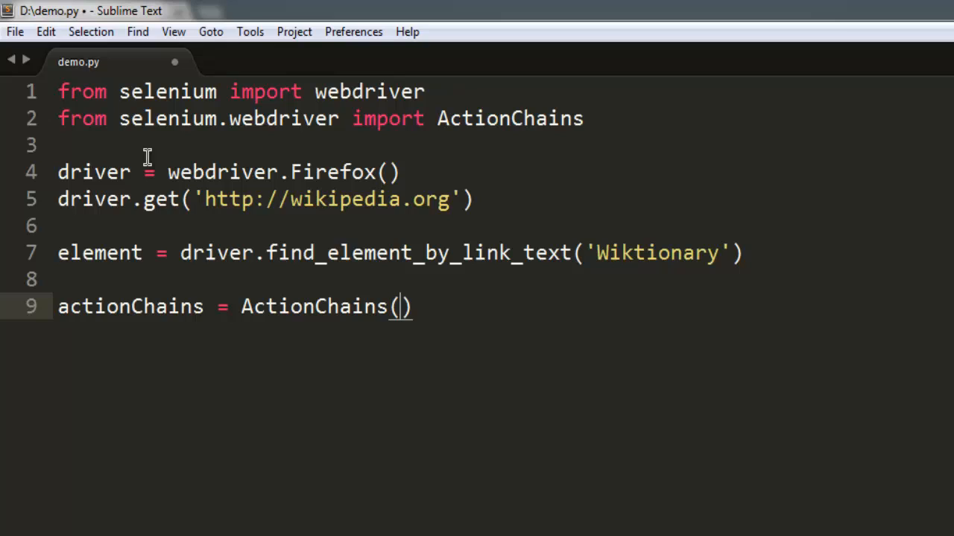
type("driver")
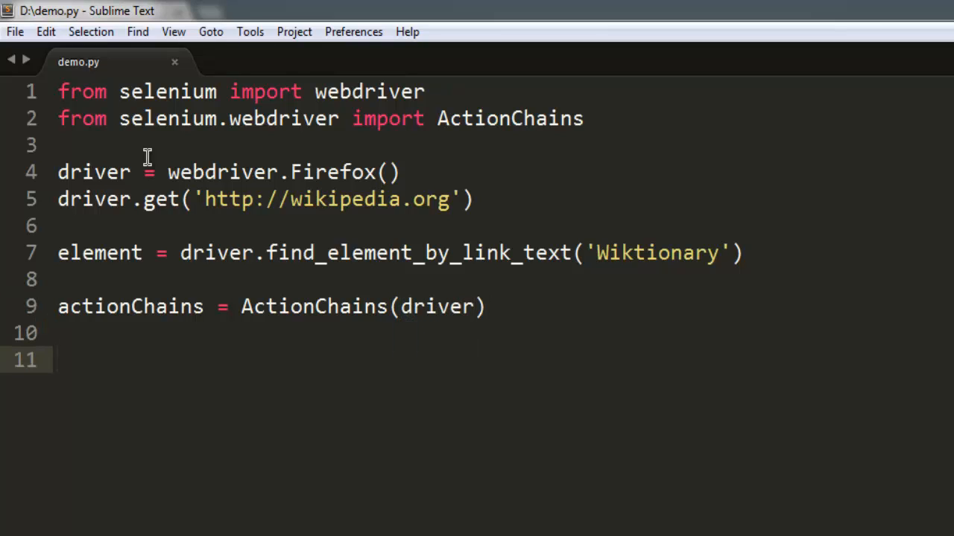
type("actionChains")
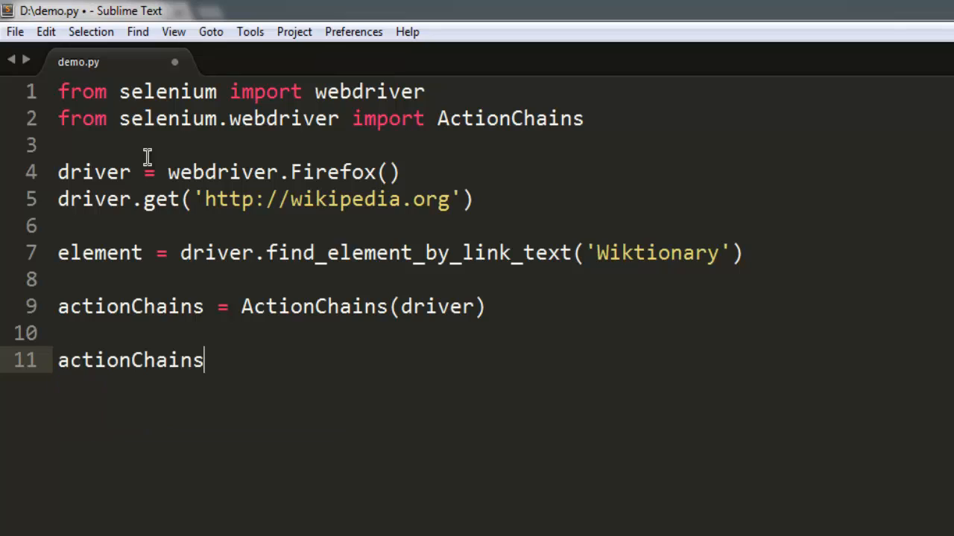
- Complete 'actionChains.context_click(element).perform()' using autocomplete for element, and save
type(".con")
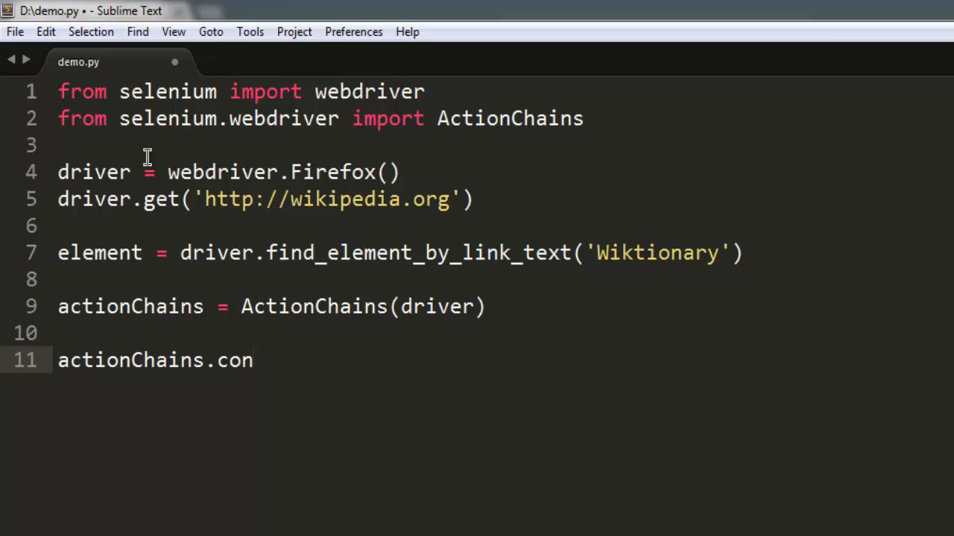
type("tet")
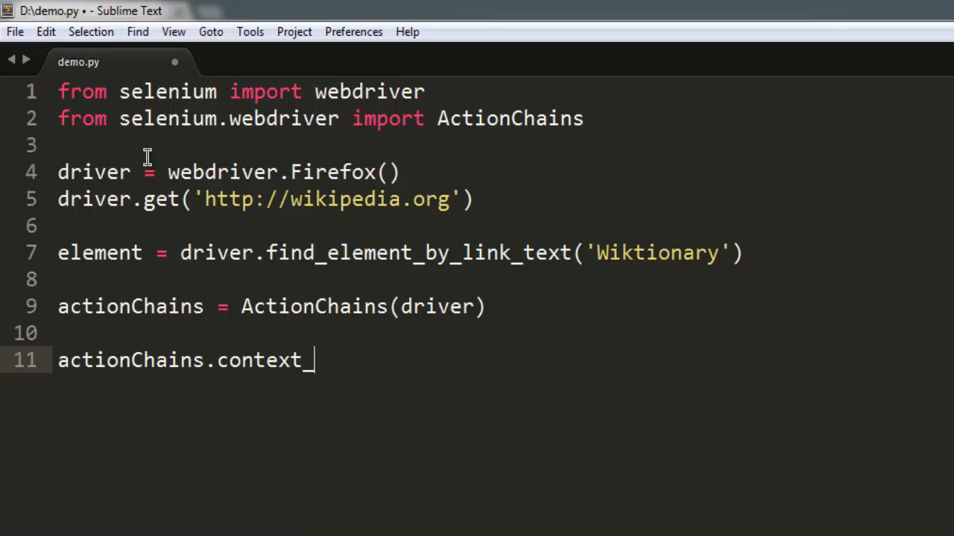
type("click(")
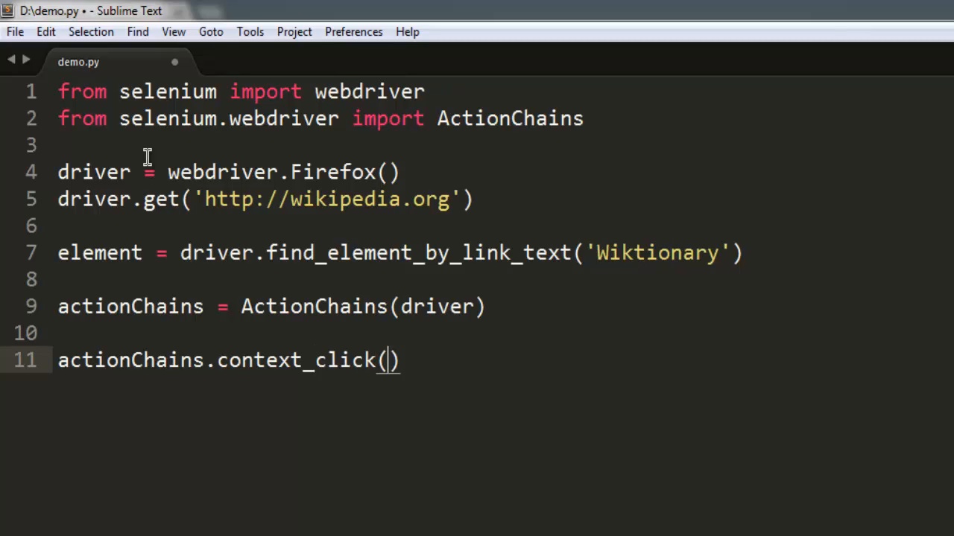
type("elemen")
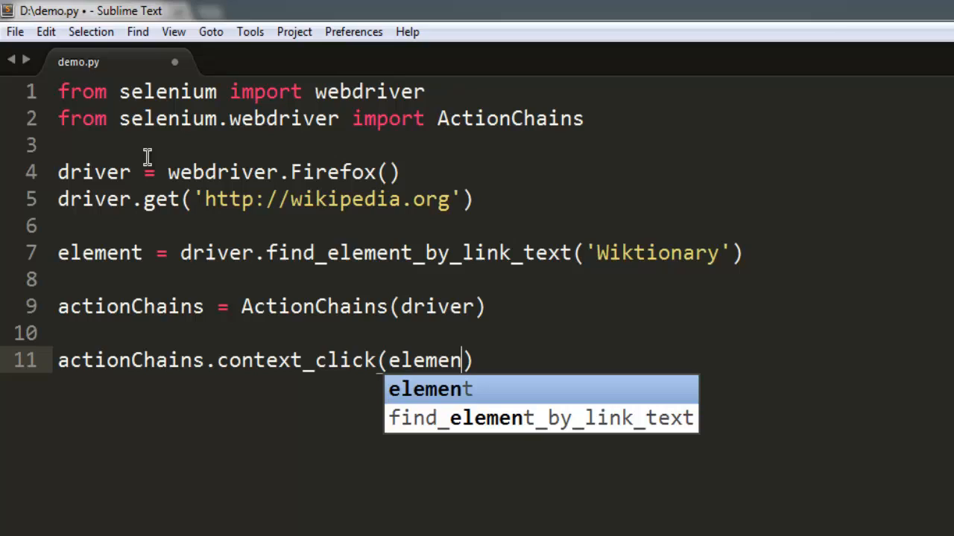
key("Tab")
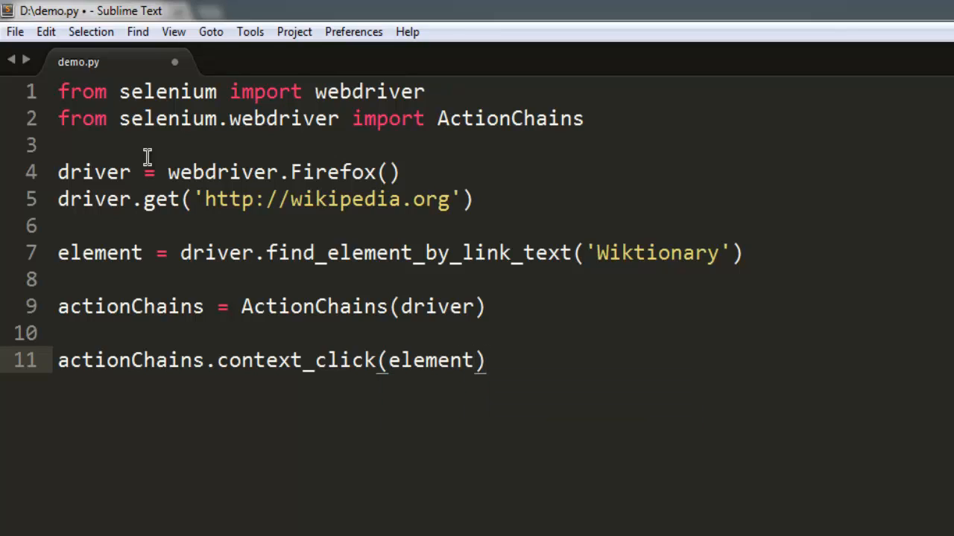
type(".perform")
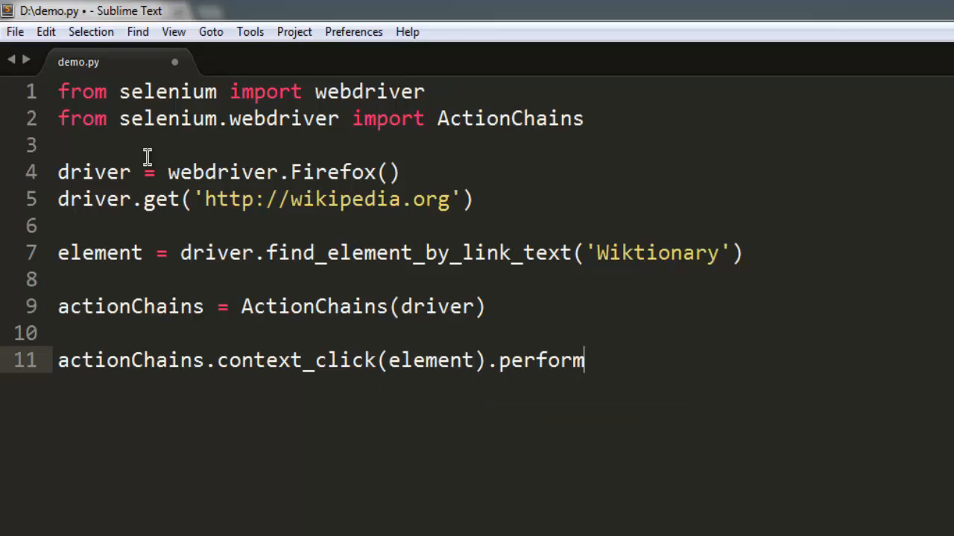
type("()")
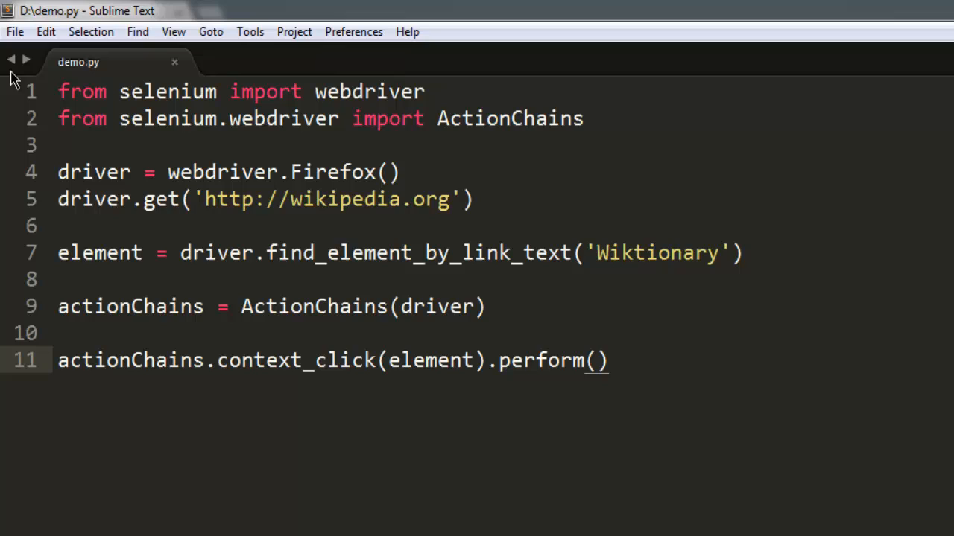
mouse_move(170, 306)
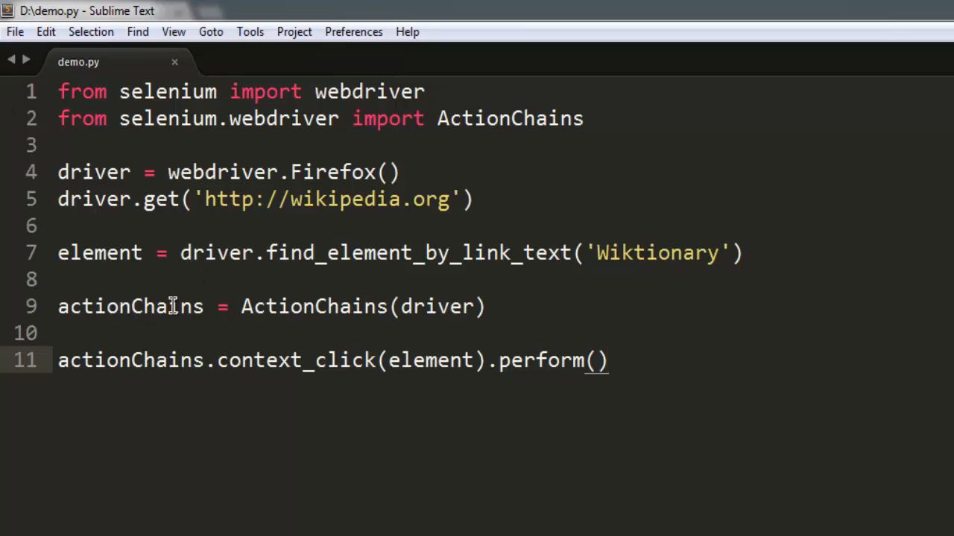
mouse_move(273, 307)
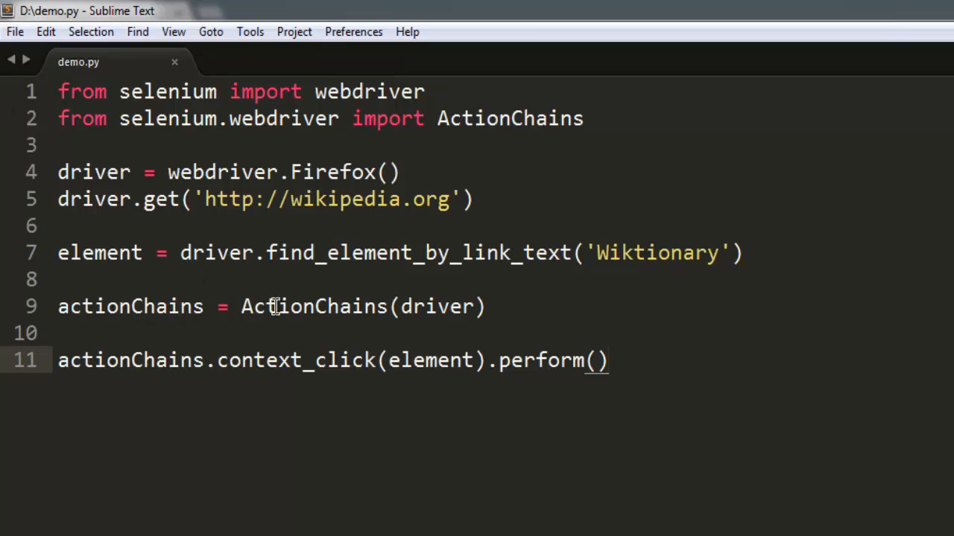
mouse_move(351, 328)
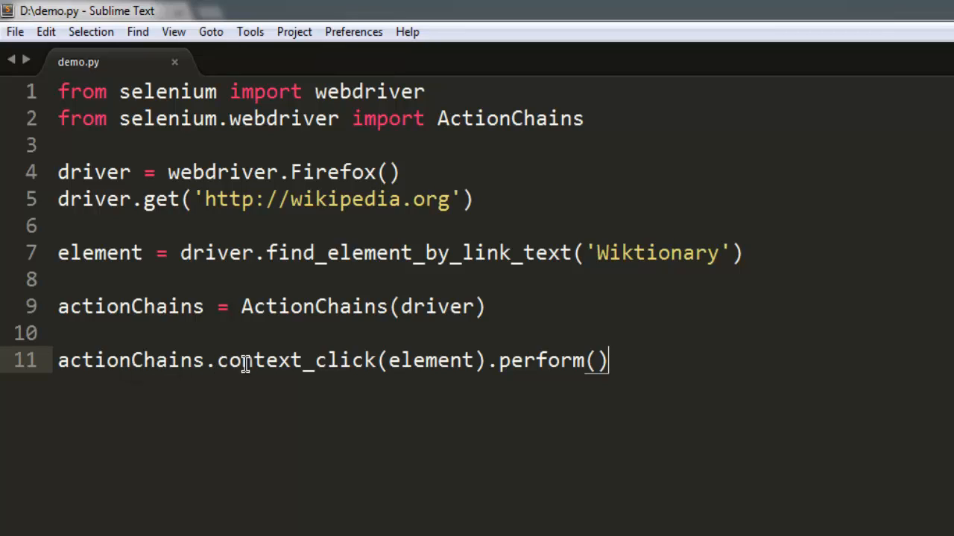
mouse_move(428, 360)
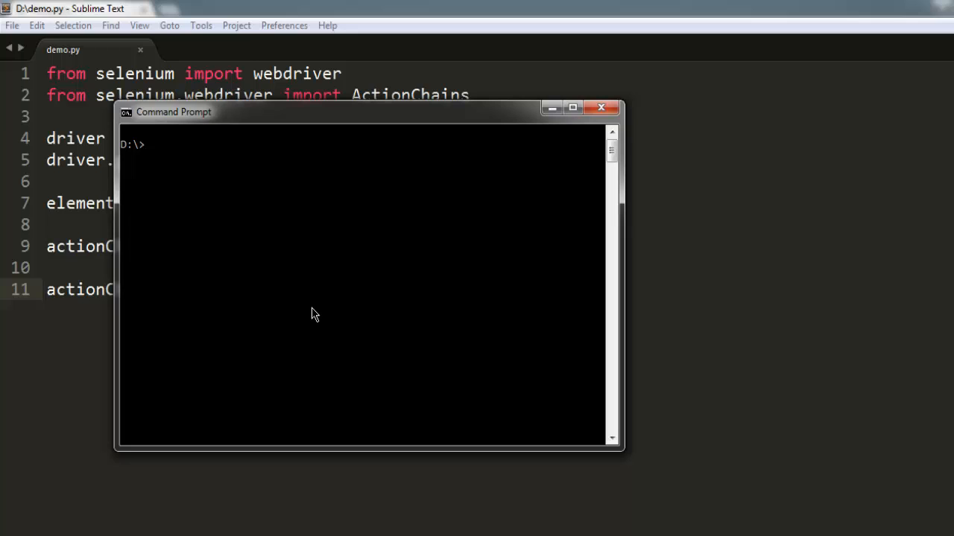
- Run 'python demo.py' from D:\ in Command Prompt
type("python demo.py")
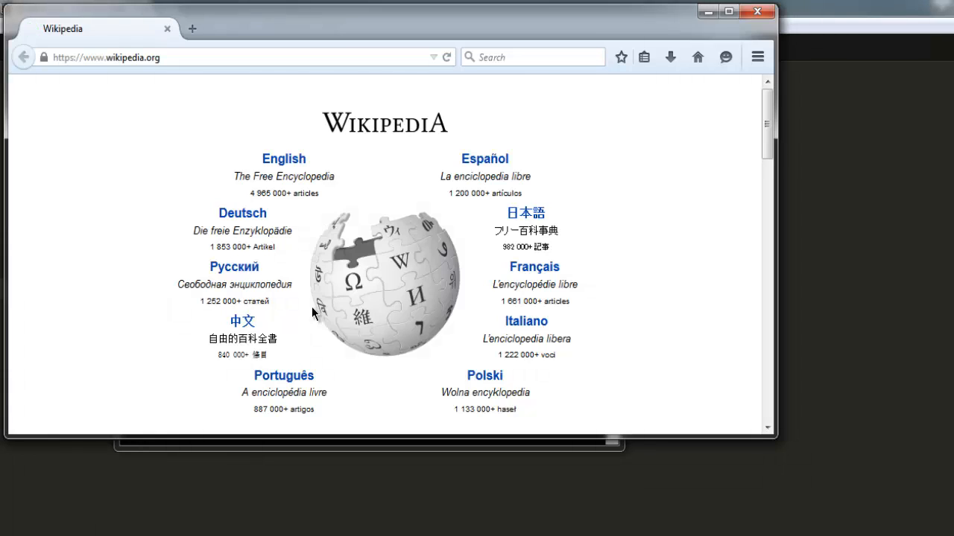
- Right-click the Wiktionary link in Firefox to show its context menu
right_click(313, 313)
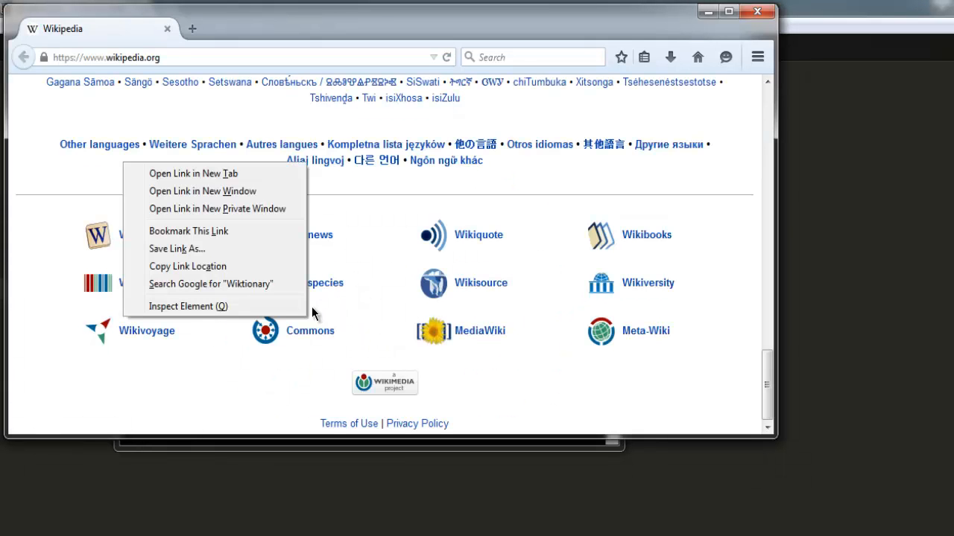